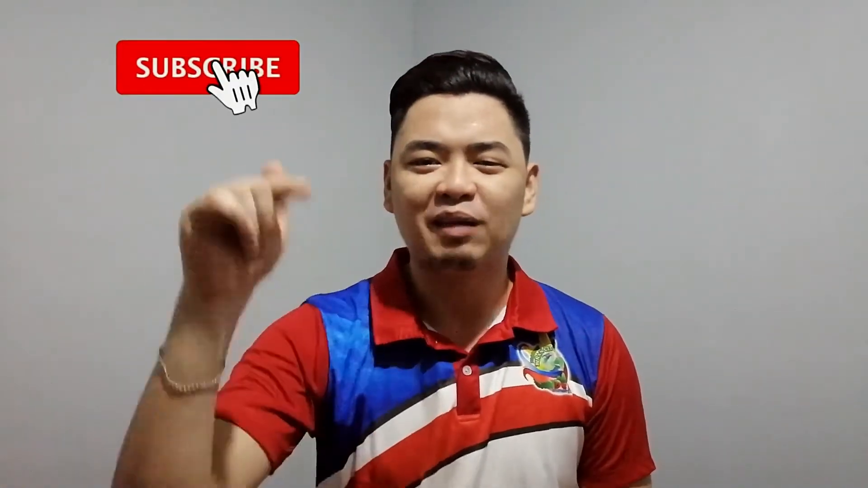
pyautogui.click(203, 68)
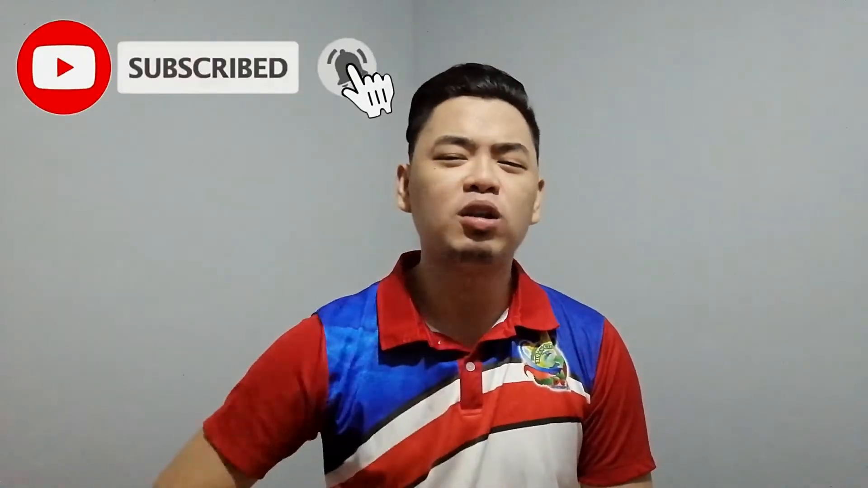